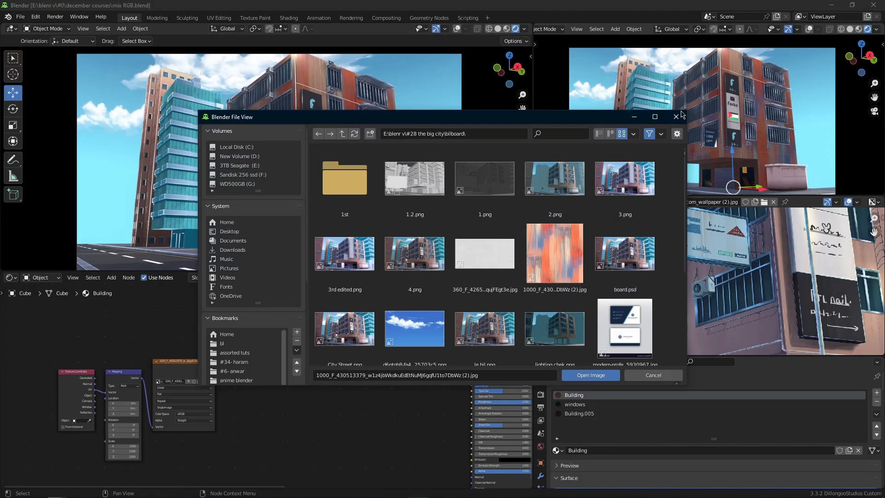
- Dismiss the image browser and browse the Mix node's blend-type list, leaving it at Mix 0.5
left_click(590, 375)
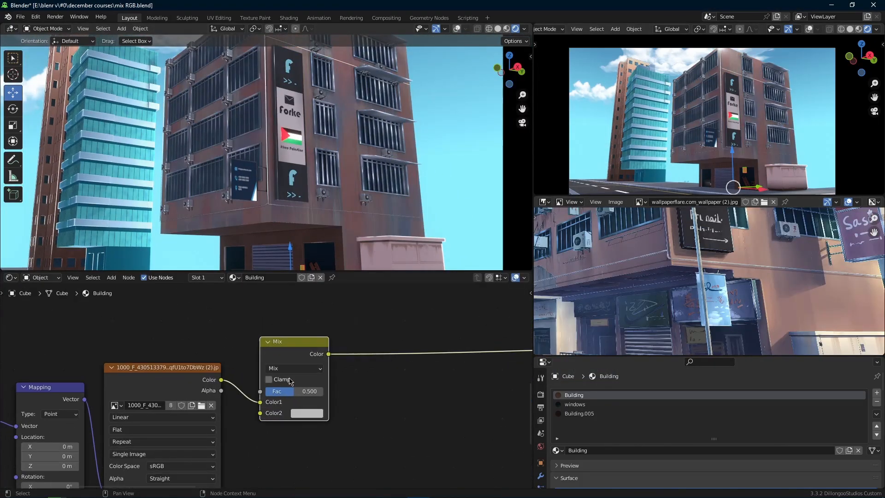
left_click(293, 368)
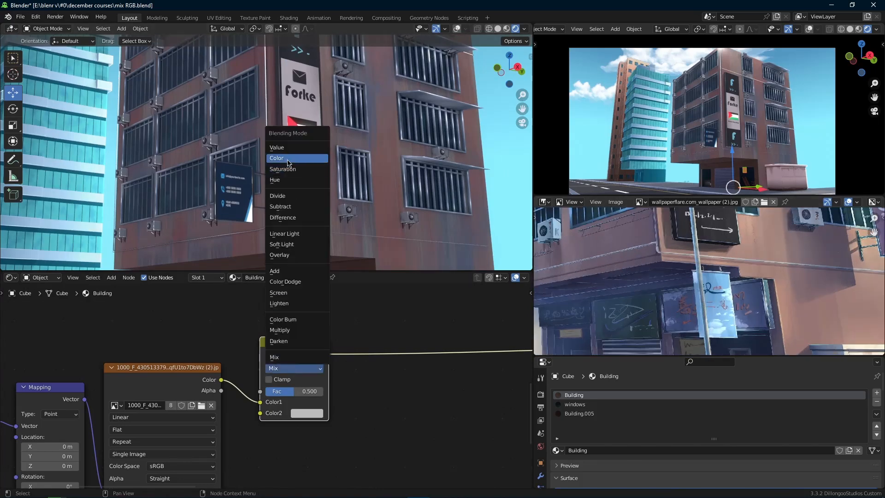
left_click(277, 157)
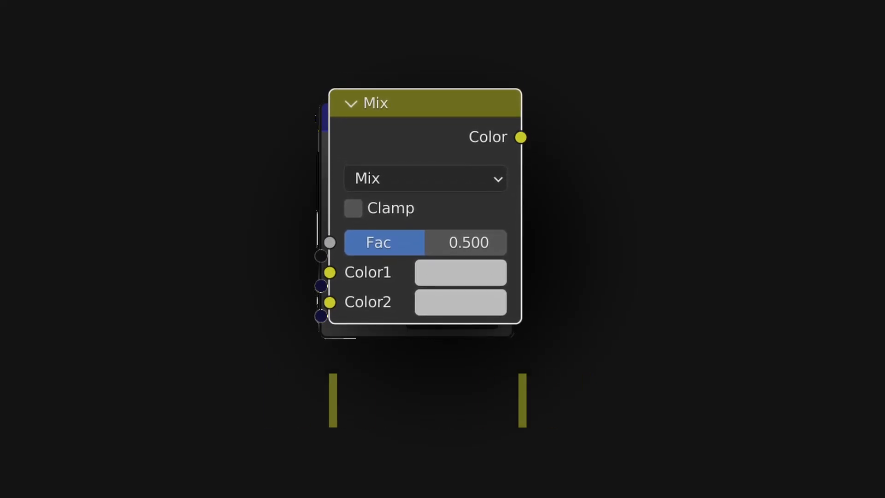
left_click(423, 178)
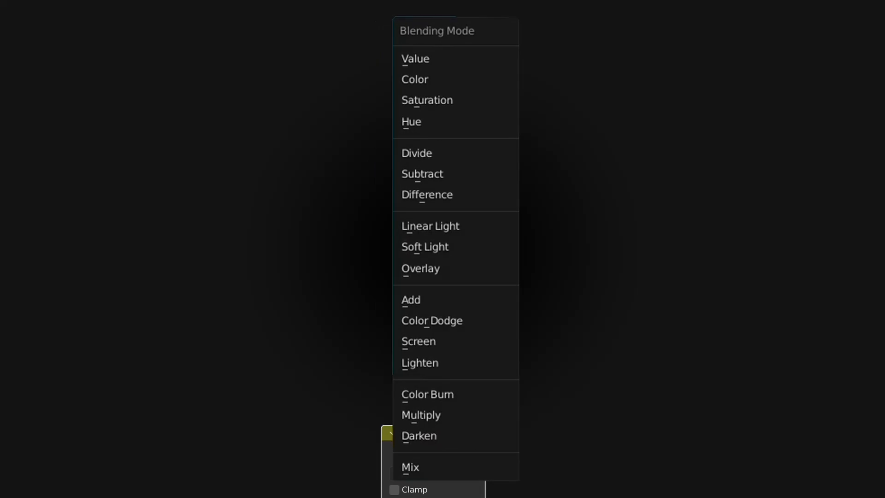
left_click(414, 80)
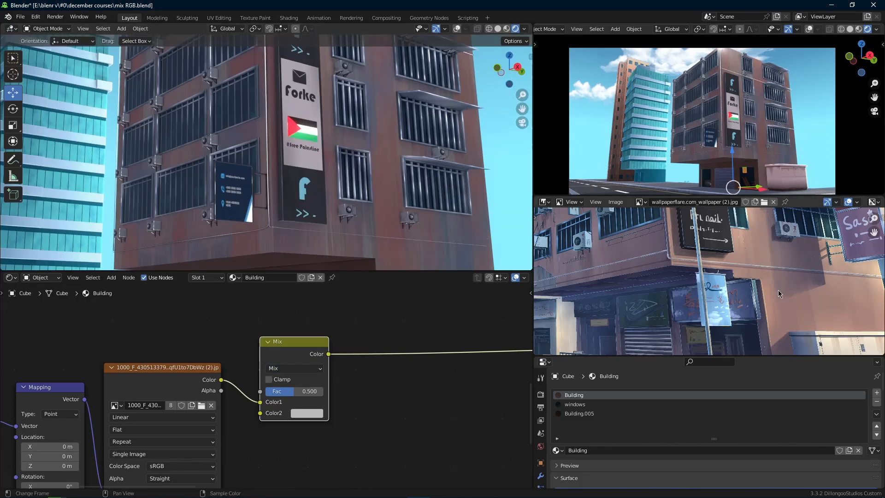
- Switch the node to Color blending with a peach Color2 at factor 1, plus a 0.65 Mix copy
left_click(293, 368)
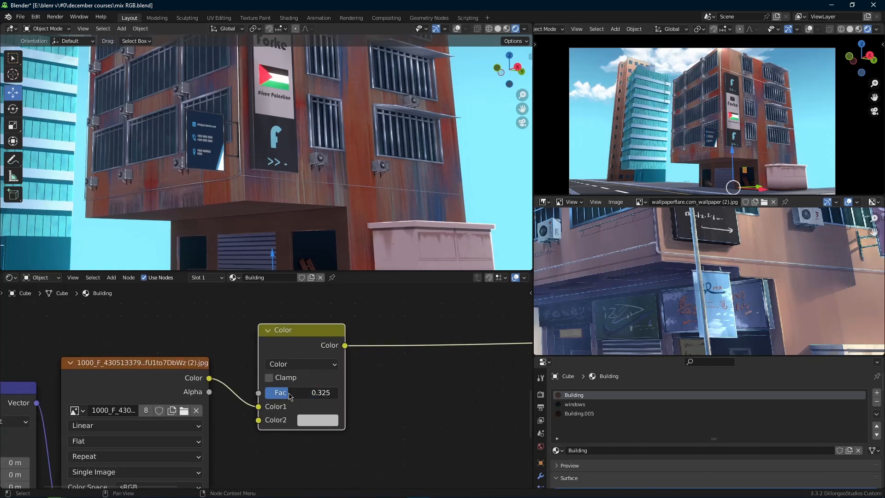
left_click(317, 420)
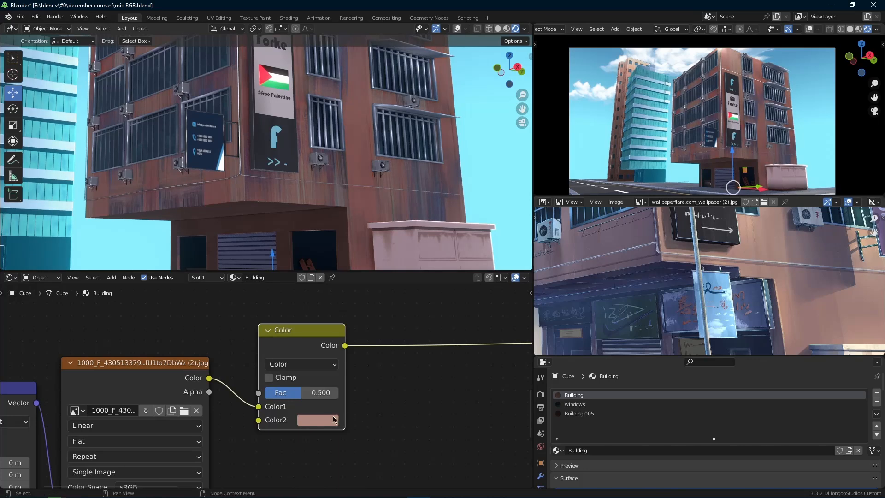
left_click(317, 420)
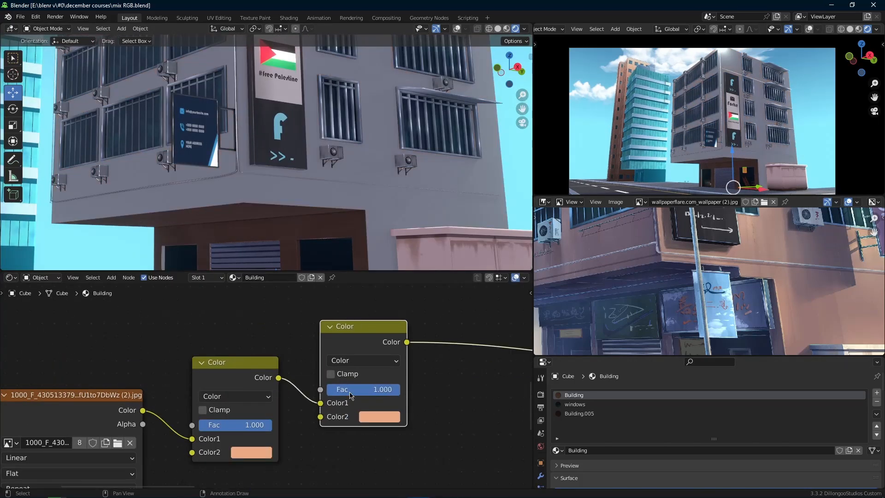
left_click(363, 360)
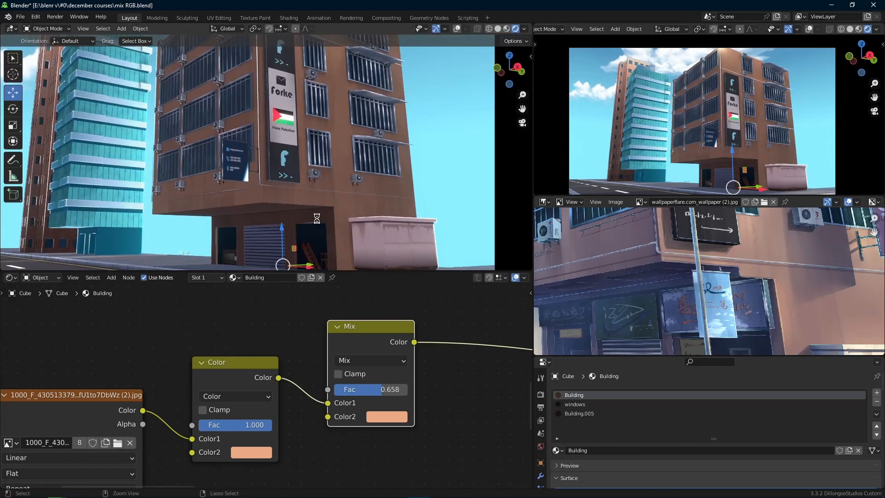
- Save the file and retune the peach tint to an orange hue
key("ctrl+s")
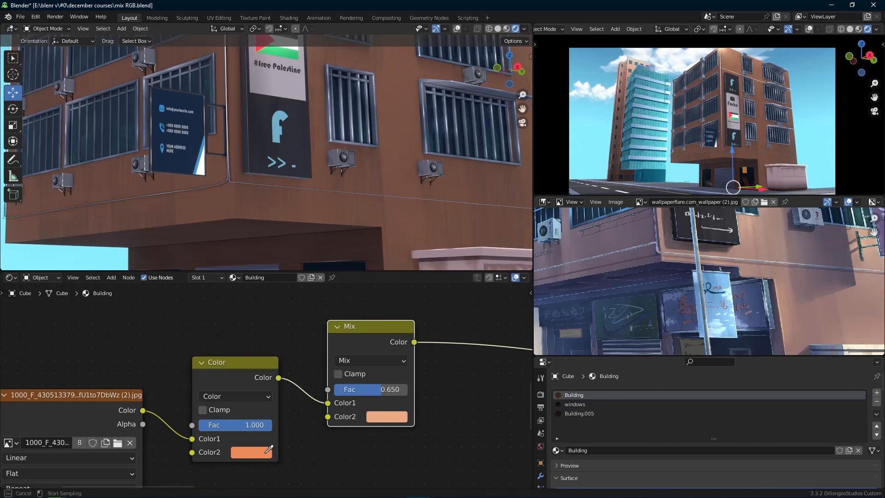
left_click(387, 417)
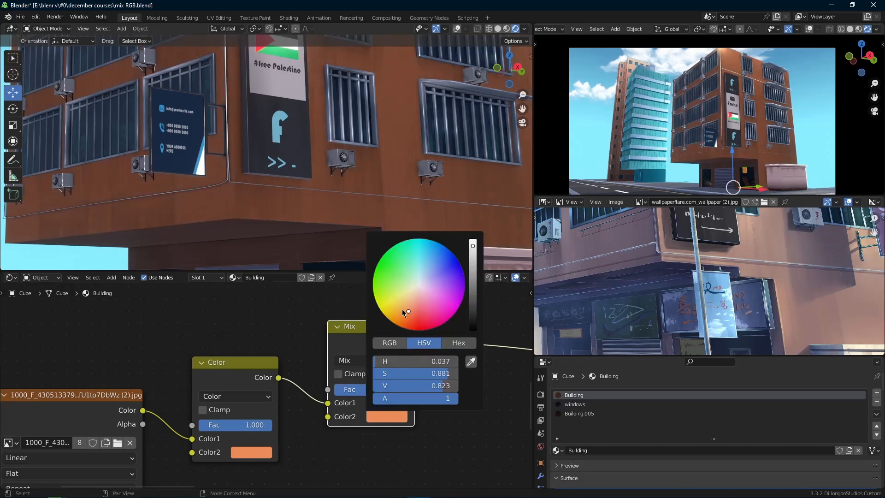
left_click(409, 306)
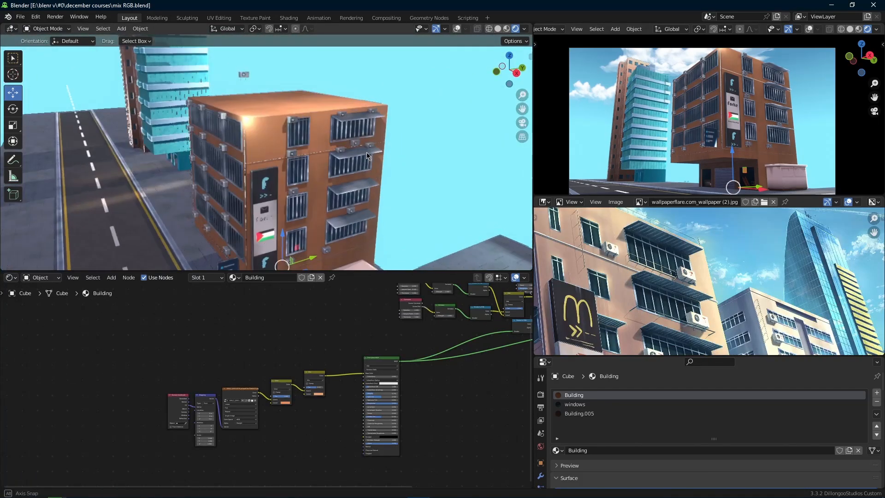
- Add an area light facing the building with 1000 W power and a warm colour
left_click_drag(338, 158, 266, 130)
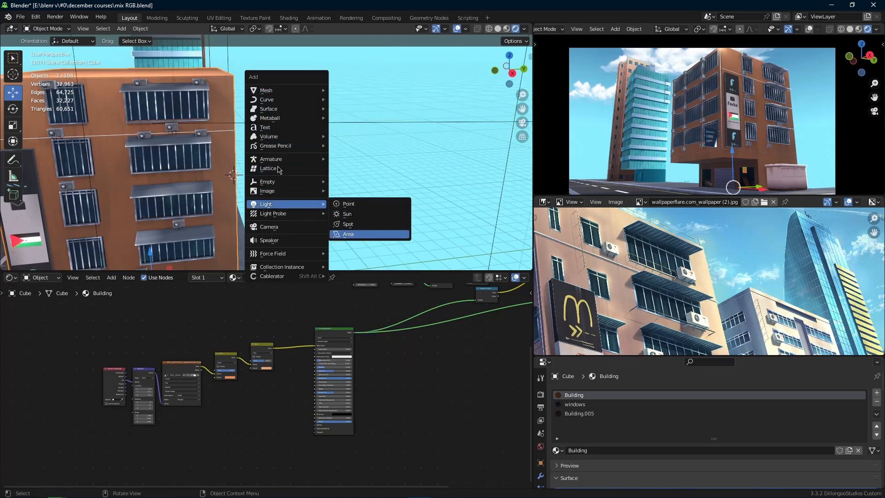
left_click(348, 233)
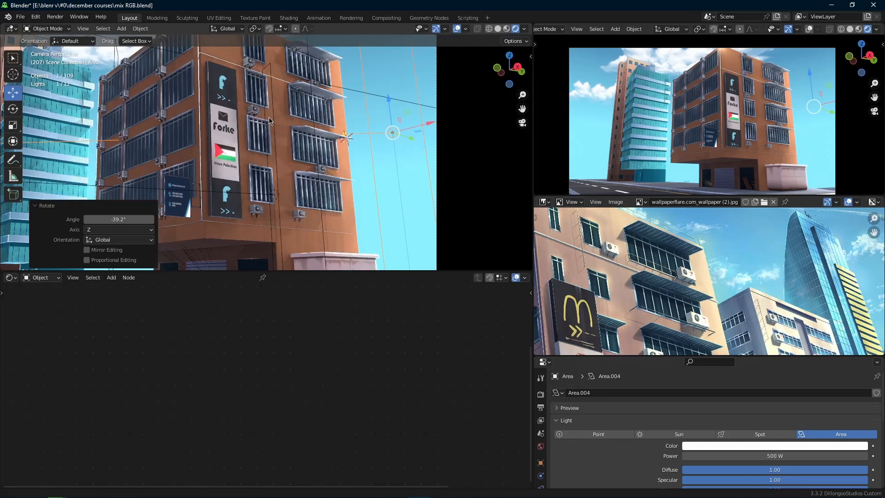
left_click(774, 445)
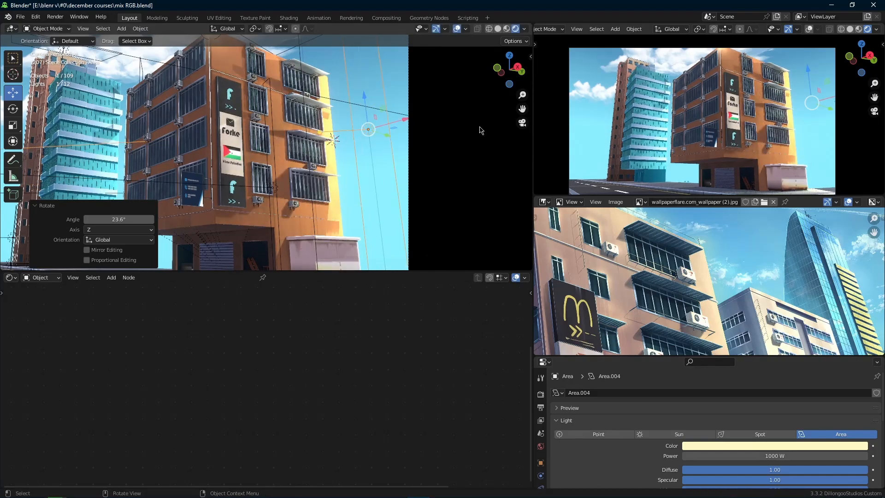
left_click(775, 445)
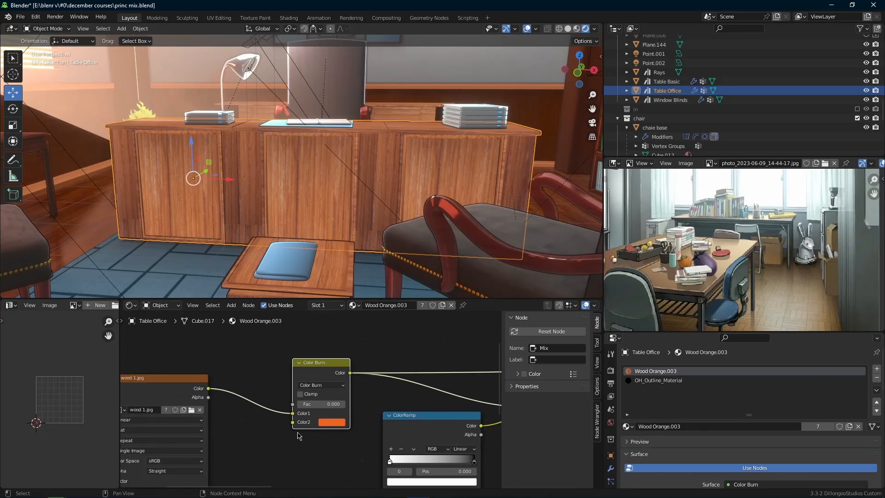
- Try Mix, Color Burn and Multiply on the desk node with an orange tint hue
left_click(320, 386)
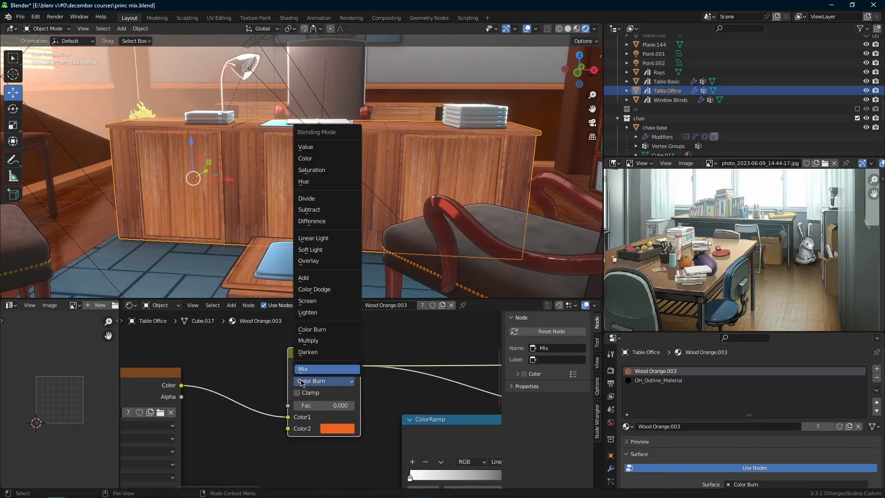
left_click(303, 368)
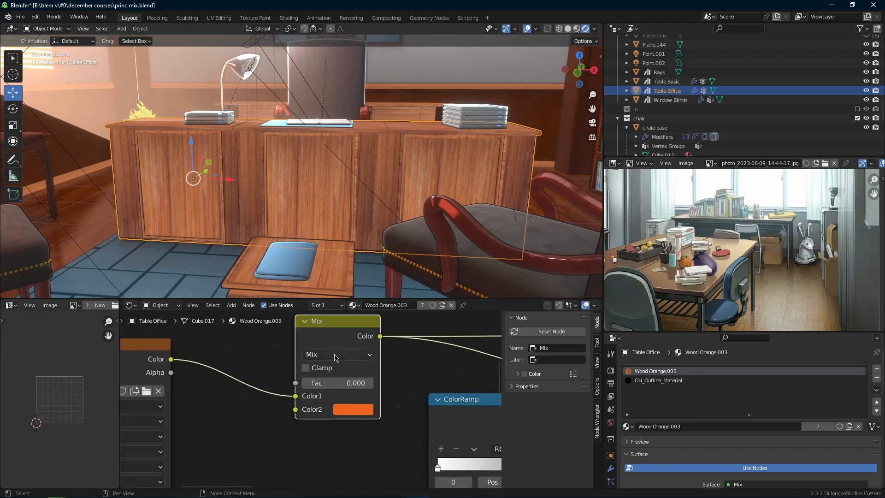
left_click(337, 354)
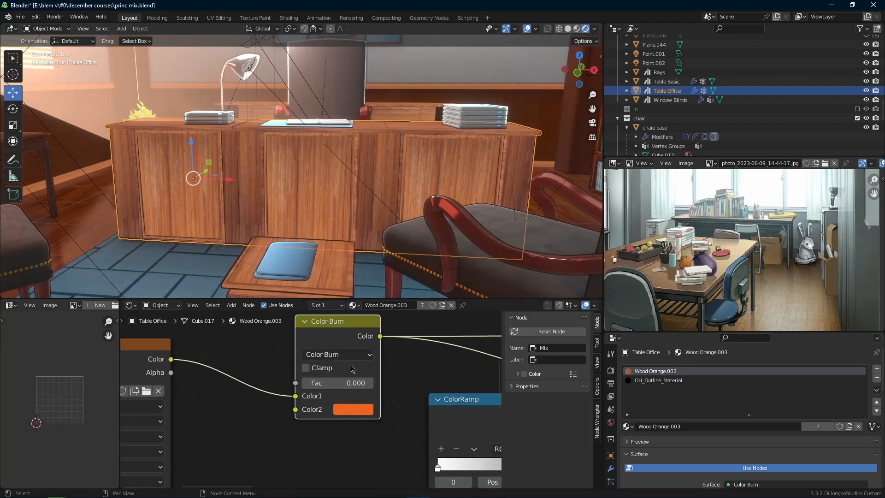
left_click(353, 409)
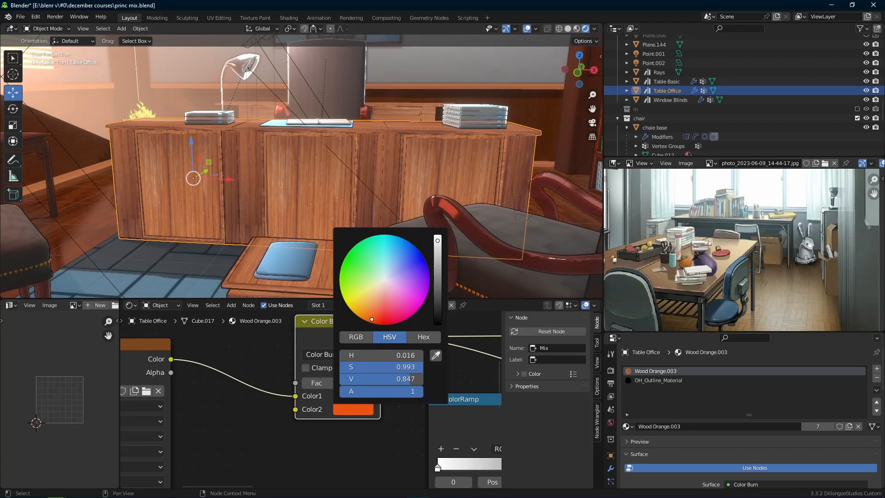
left_click(383, 195)
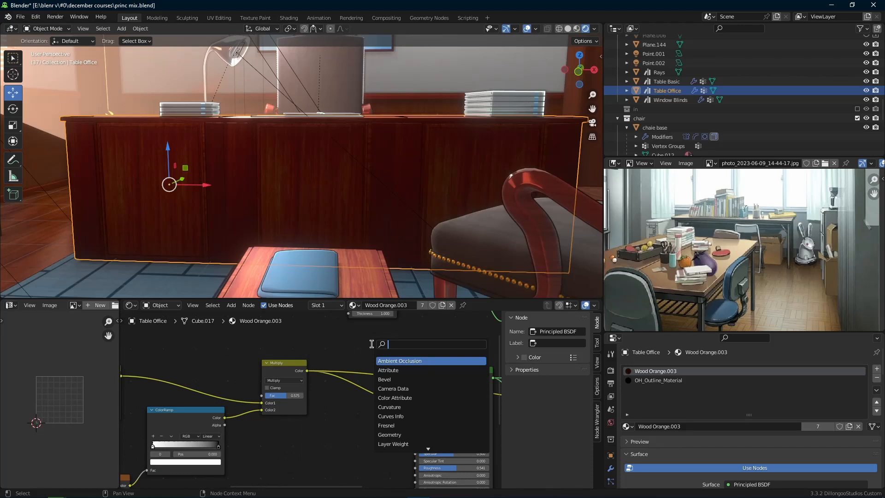
type("mi")
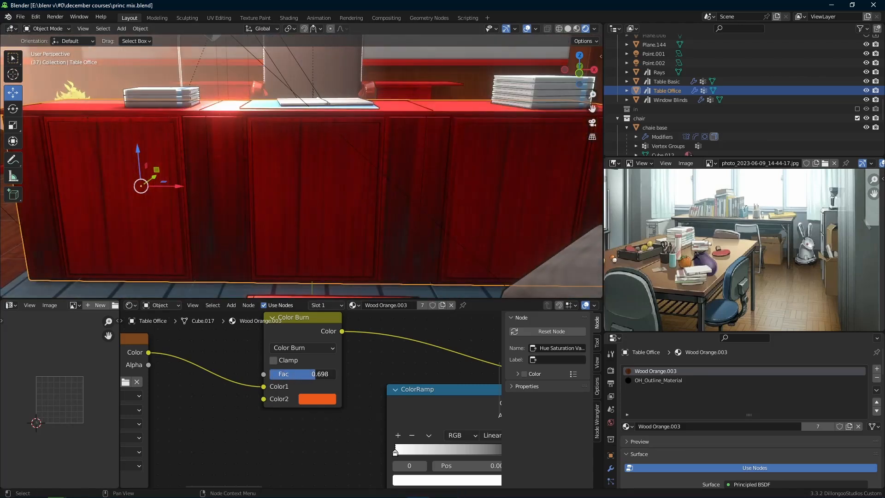
- Settle the desk node on Color Dodge at factor 0.04, washing the wood pale grey
left_click(302, 347)
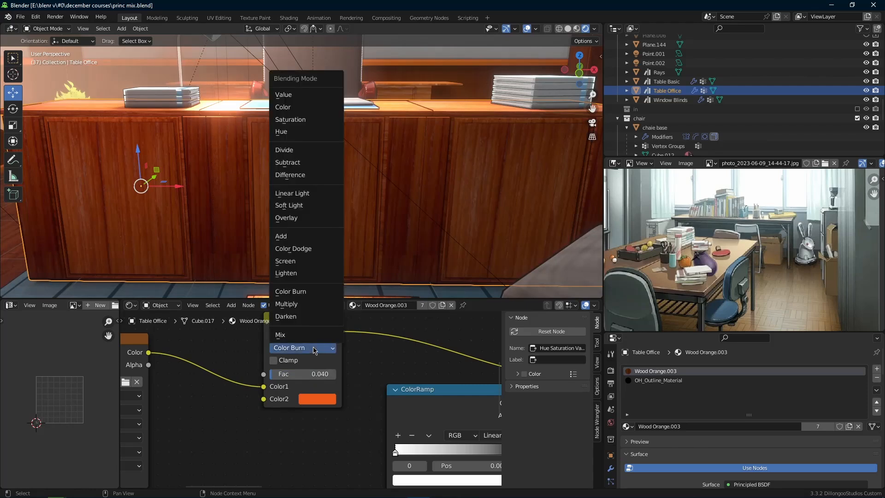
left_click(293, 248)
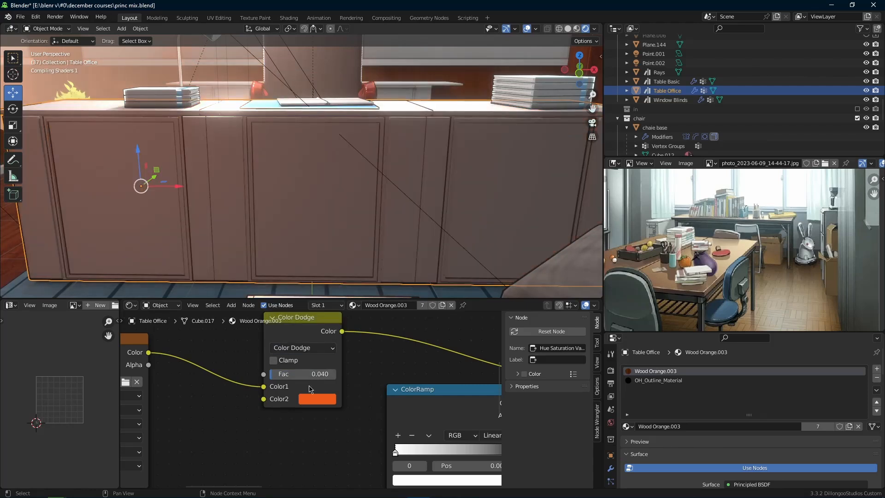